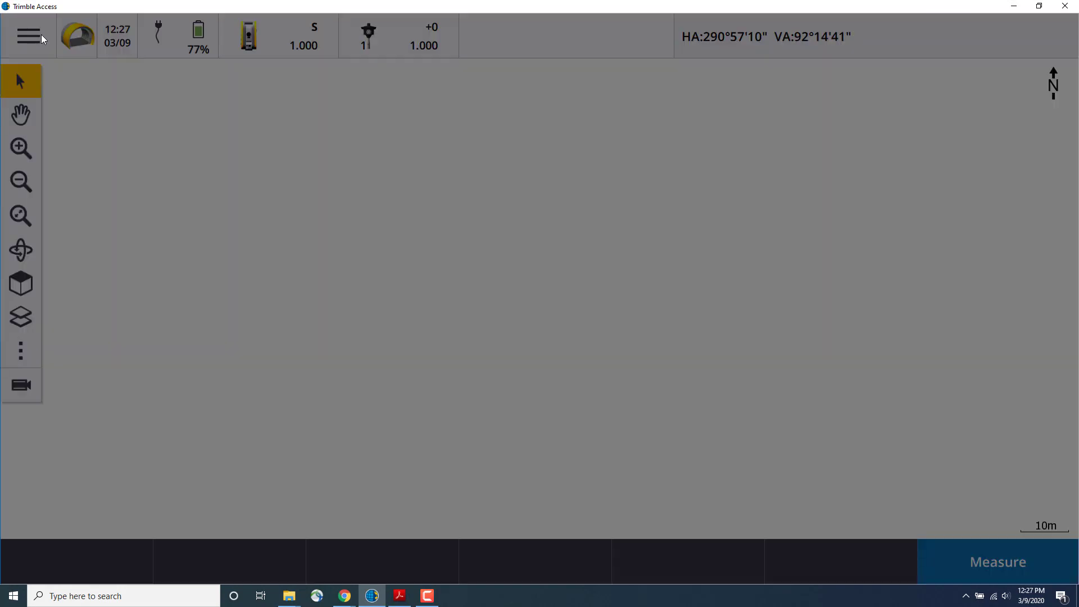
- Switch the active application to Tunnels for the Tunnel Example 1 job
left_click(28, 36)
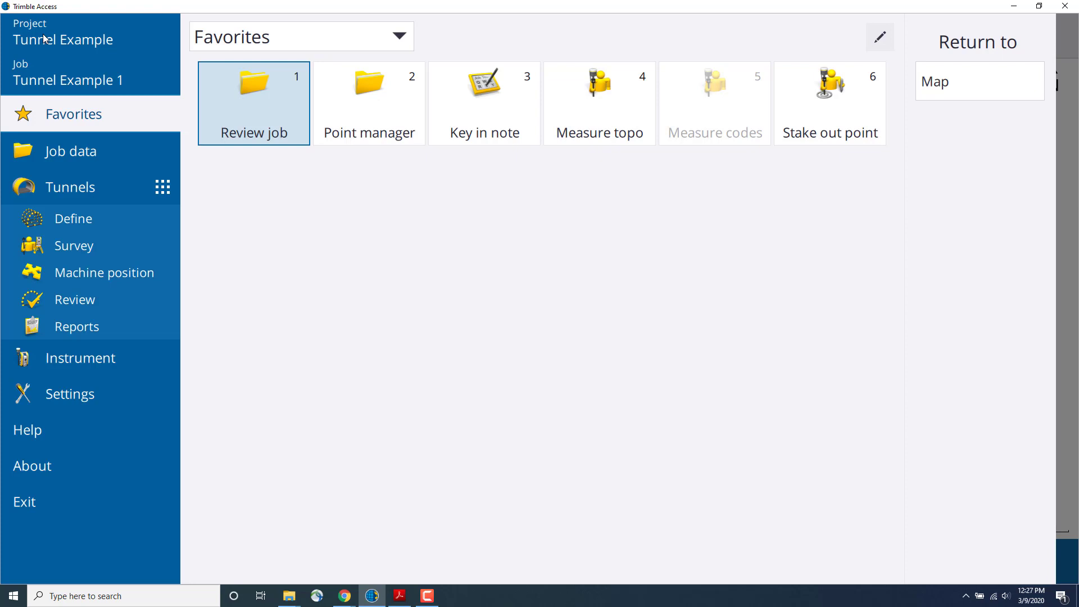
mouse_move(82, 191)
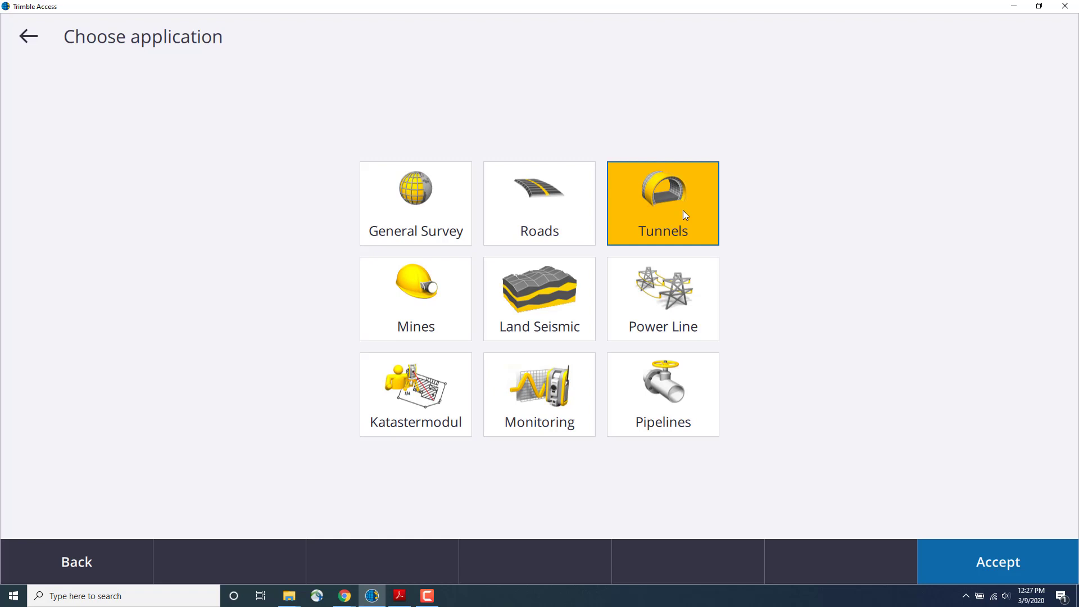
left_click(995, 562)
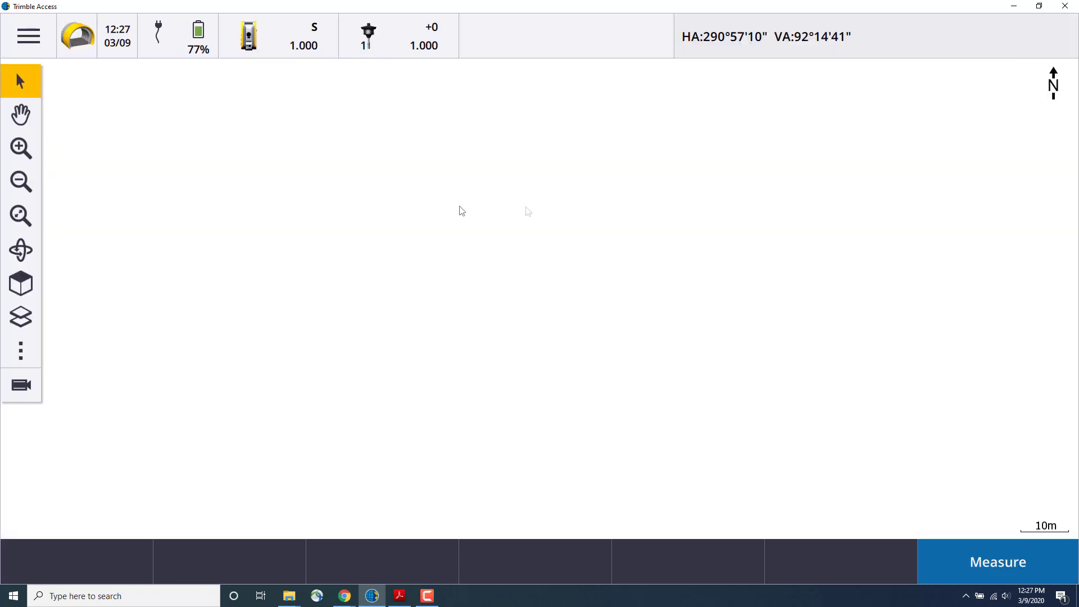
mouse_move(308, 163)
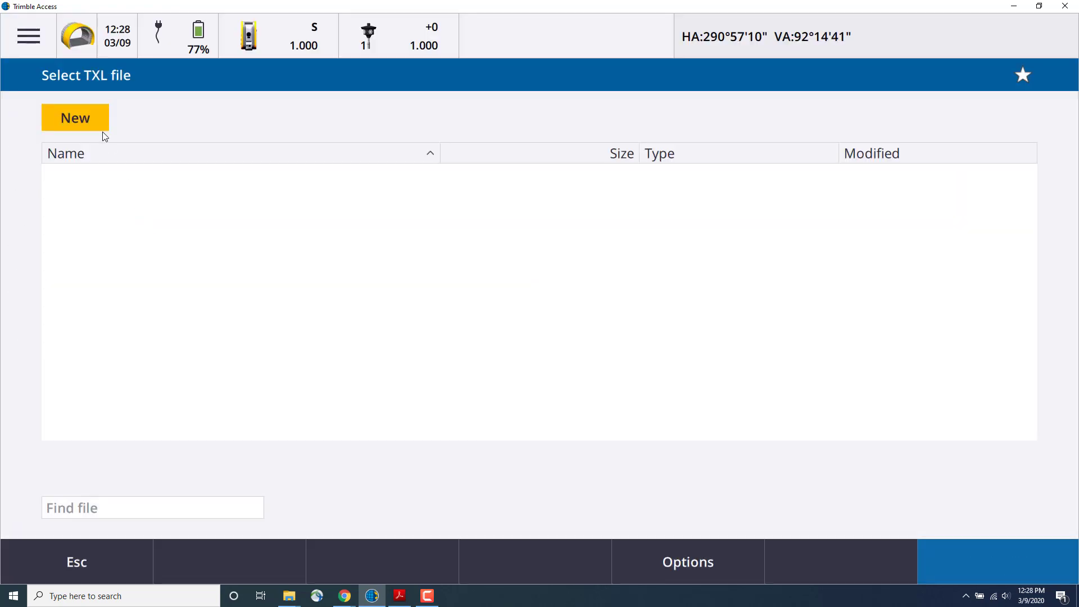
- Start a new tunnel from the Tunnels Define screen
left_click(75, 117)
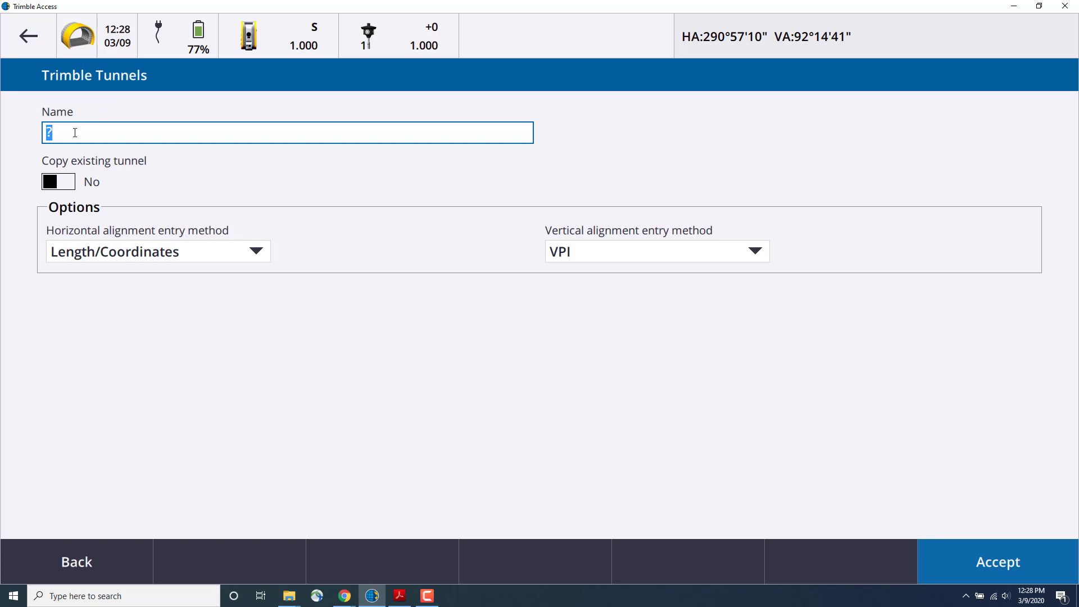
- Enter 'Trimble Tunnel Example 1' as the tunnel name
type("Trimble Tunnel")
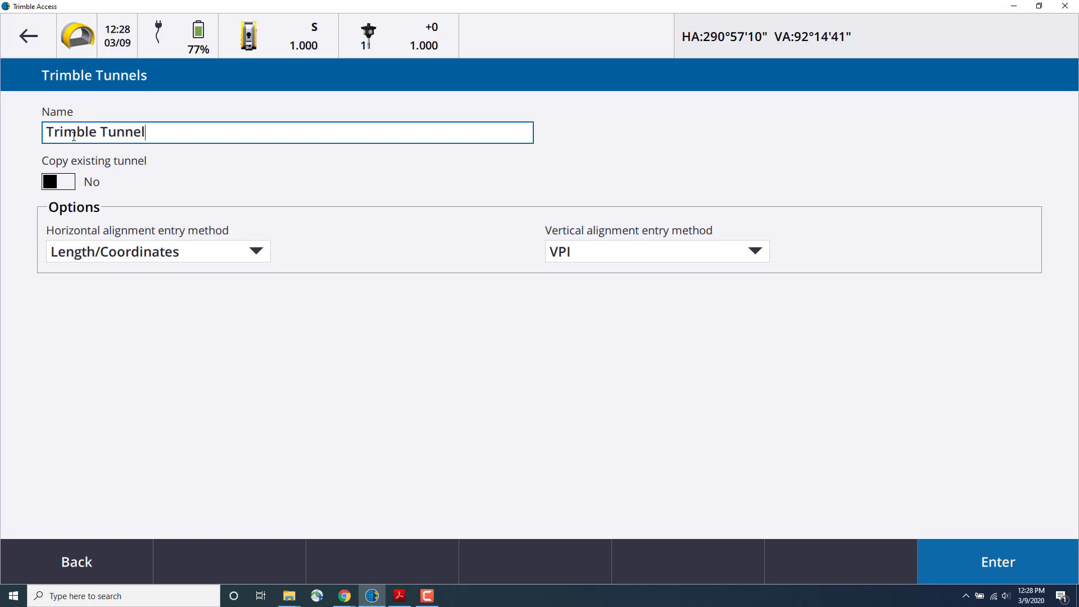
type("Example 1")
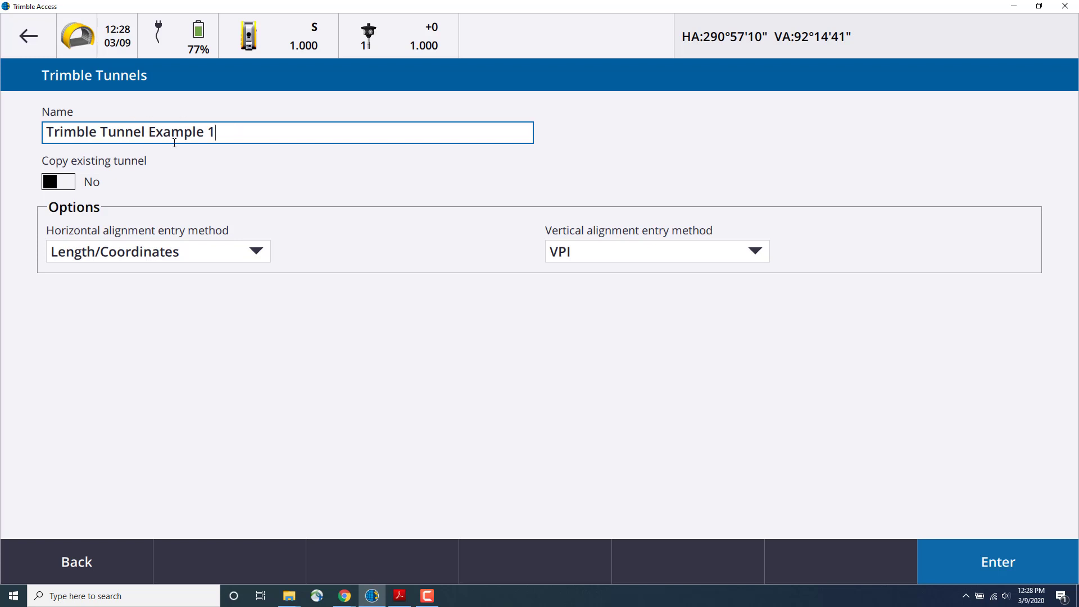
- Confirm the name, keep VPI as vertical alignment method, and create the tunnel
left_click(158, 251)
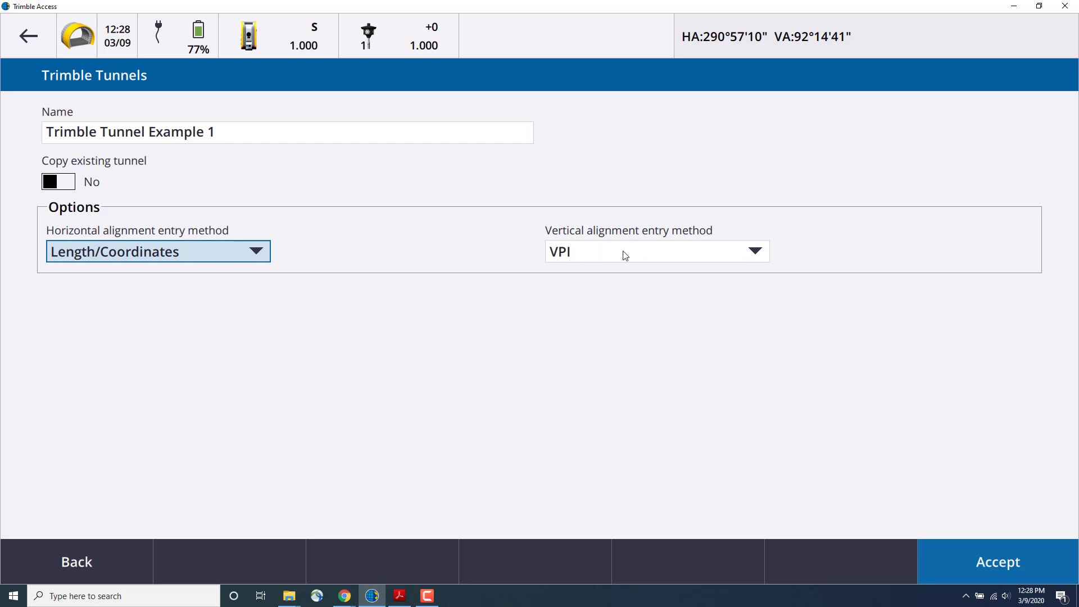
left_click(657, 251)
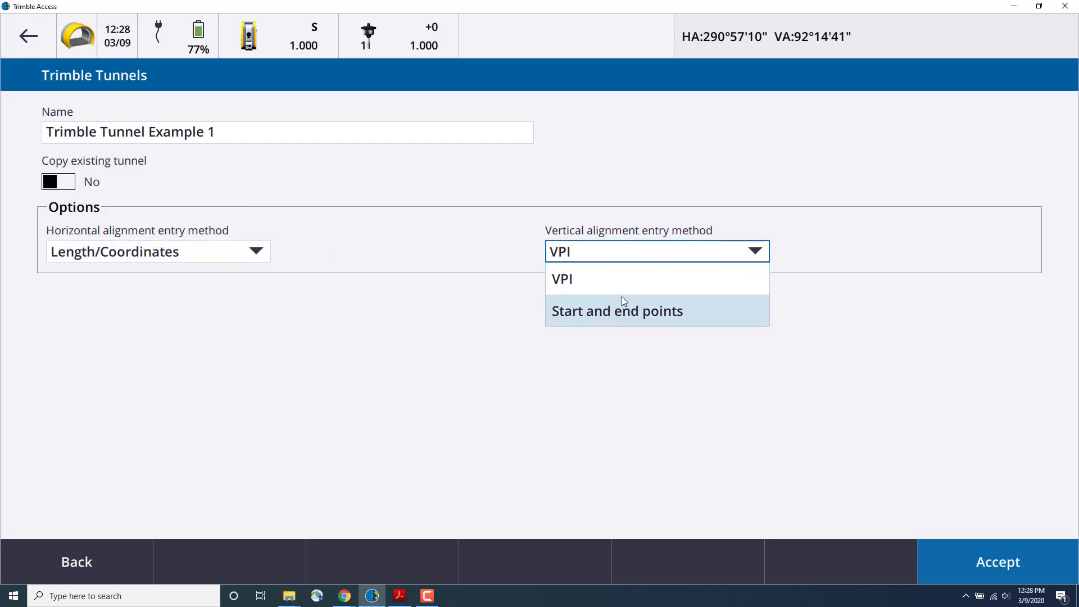
left_click(561, 279)
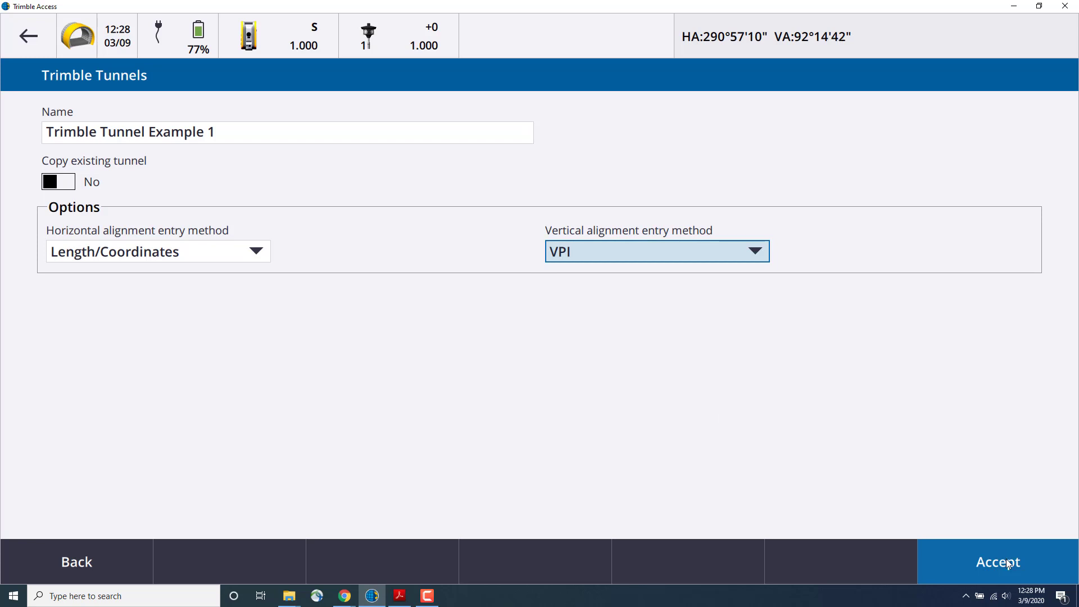
left_click(996, 561)
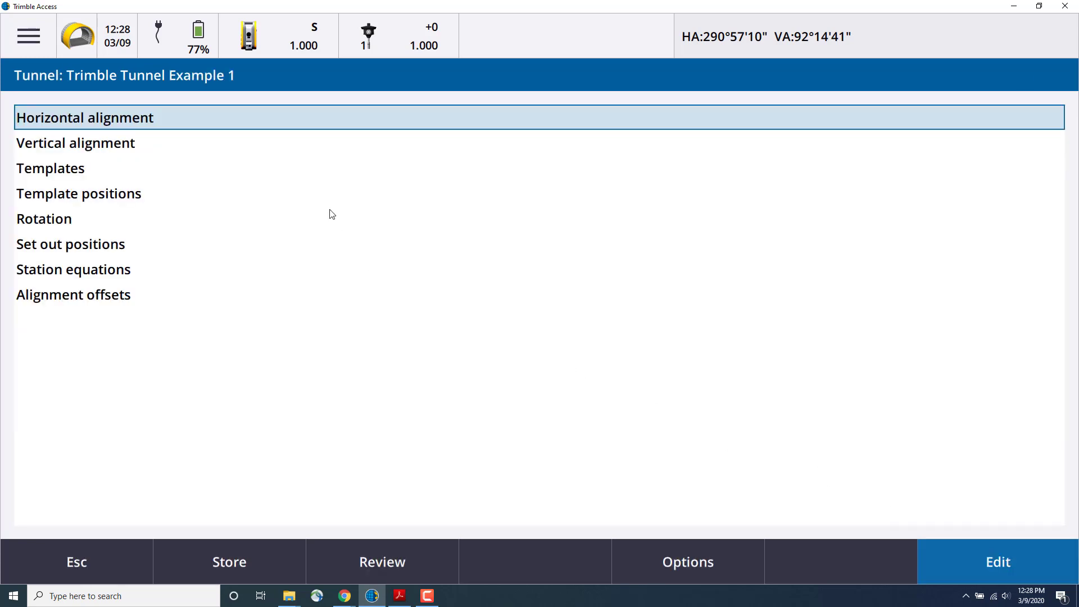